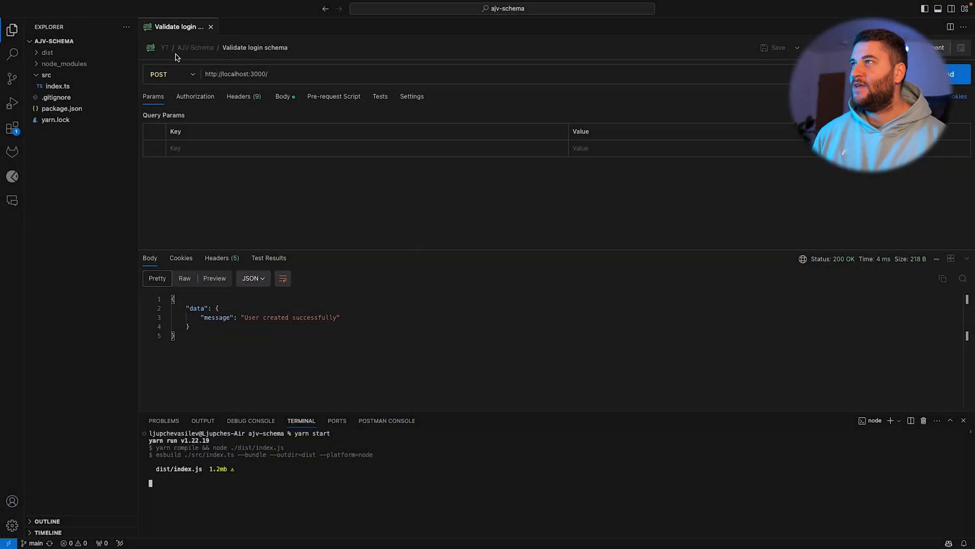
click(62, 108)
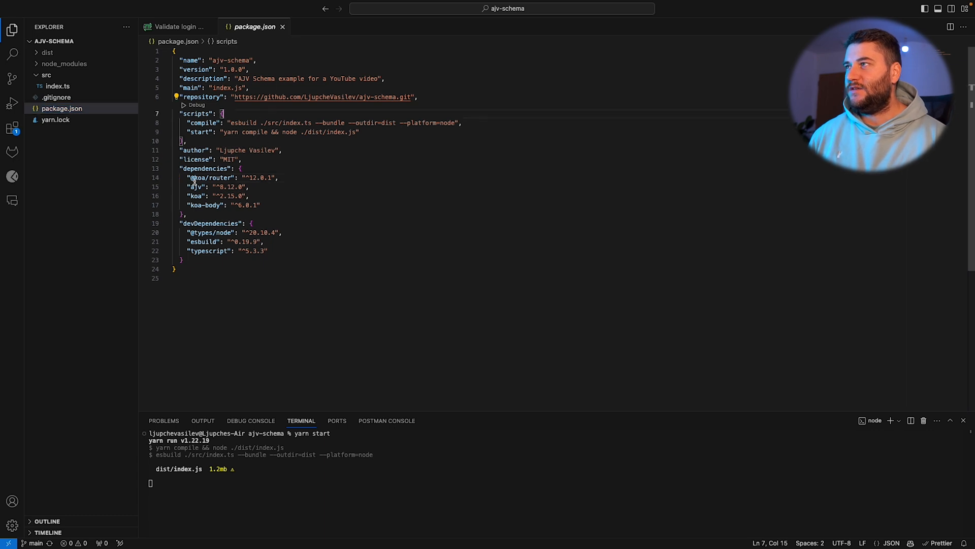
double_click(199, 177)
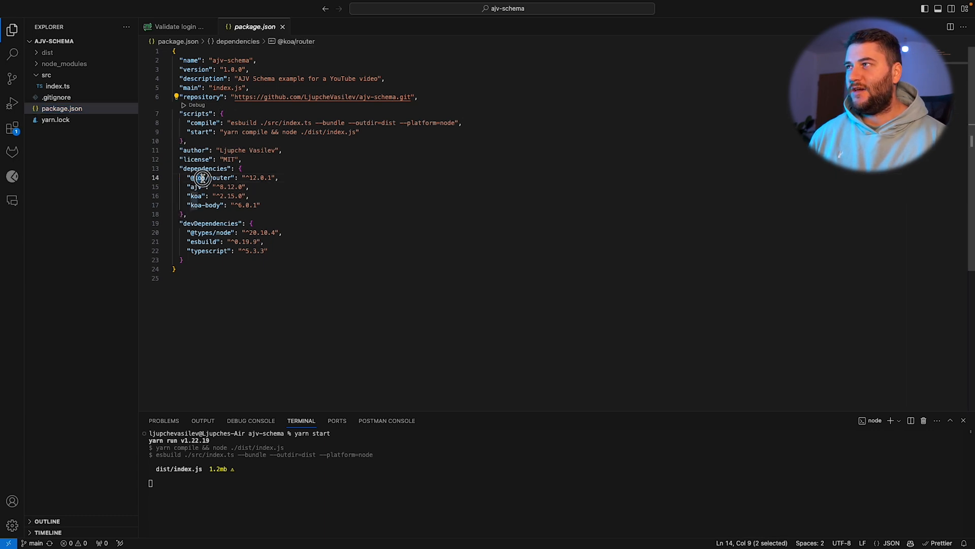
mouse_move(211, 177)
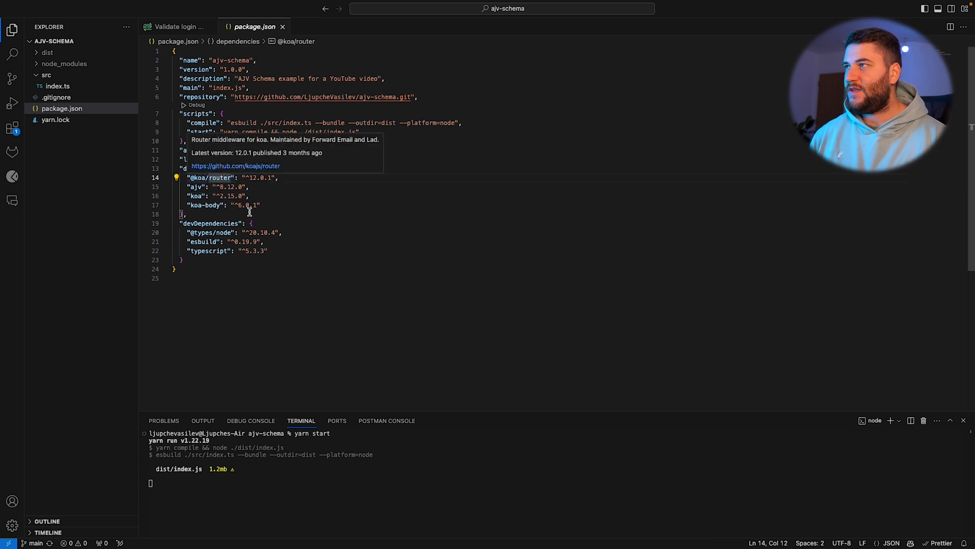
mouse_move(68, 98)
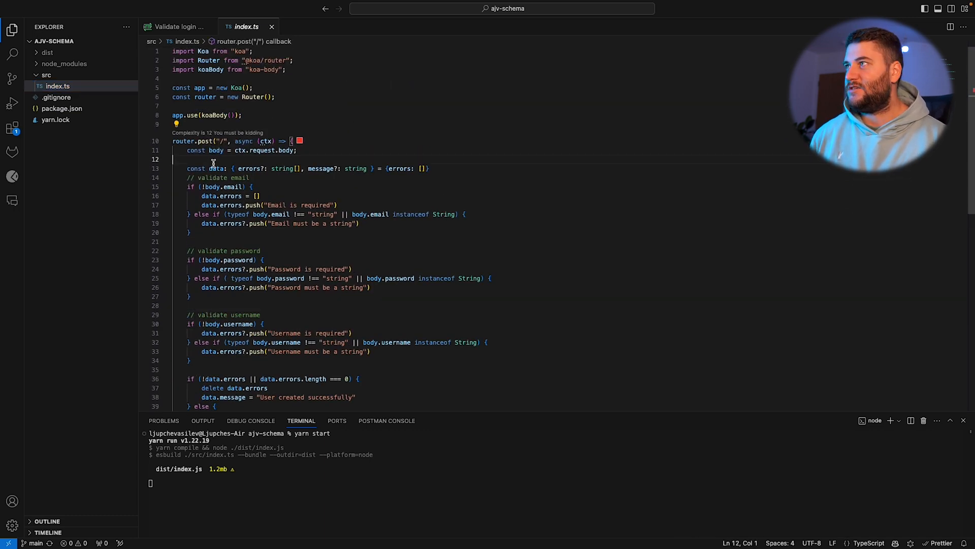
Step: Walk through the POST handler's manual email, password and username checks in index.ts
scroll(down, 3)
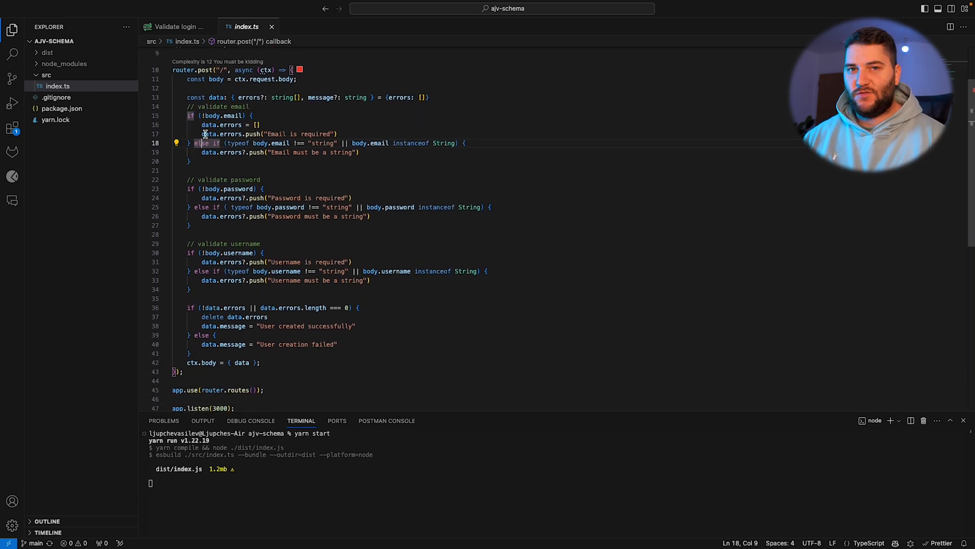
mouse_move(225, 155)
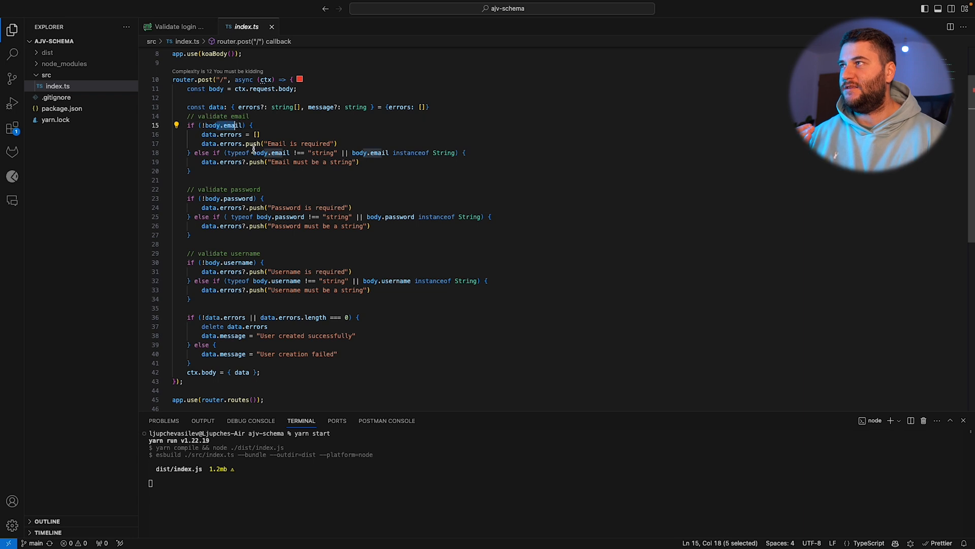
double_click(293, 143)
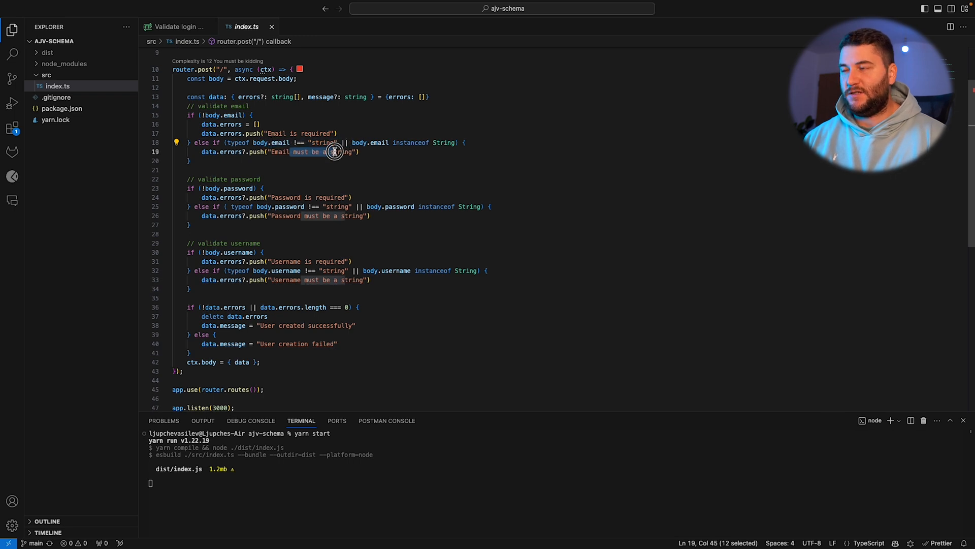
scroll(down, 3)
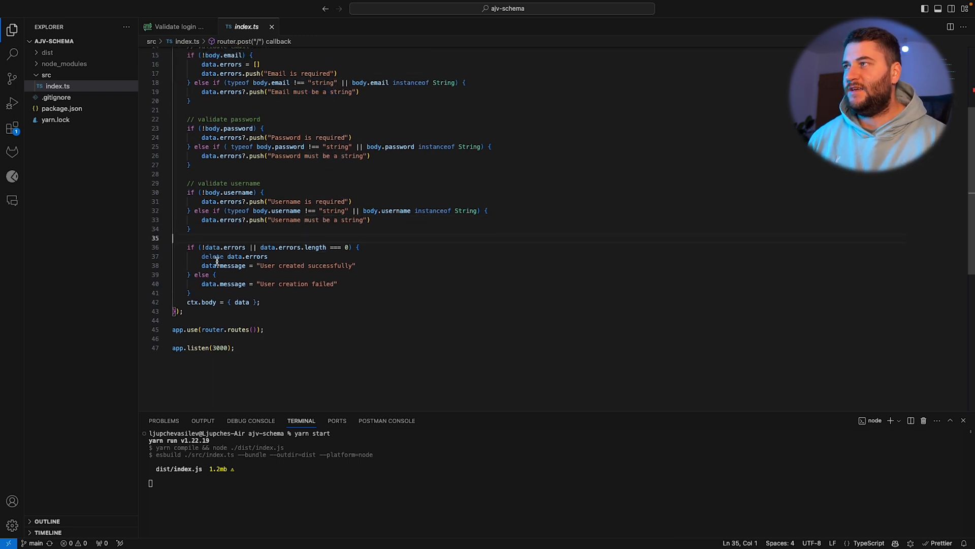
drag(260, 265, 334, 265)
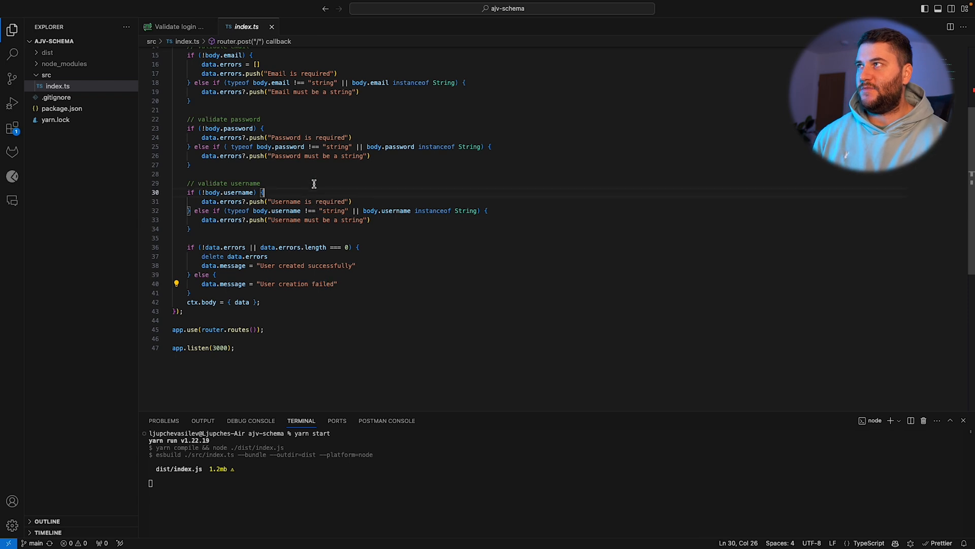
Step: Send the login request without a password and get "Password is required" back
click(211, 26)
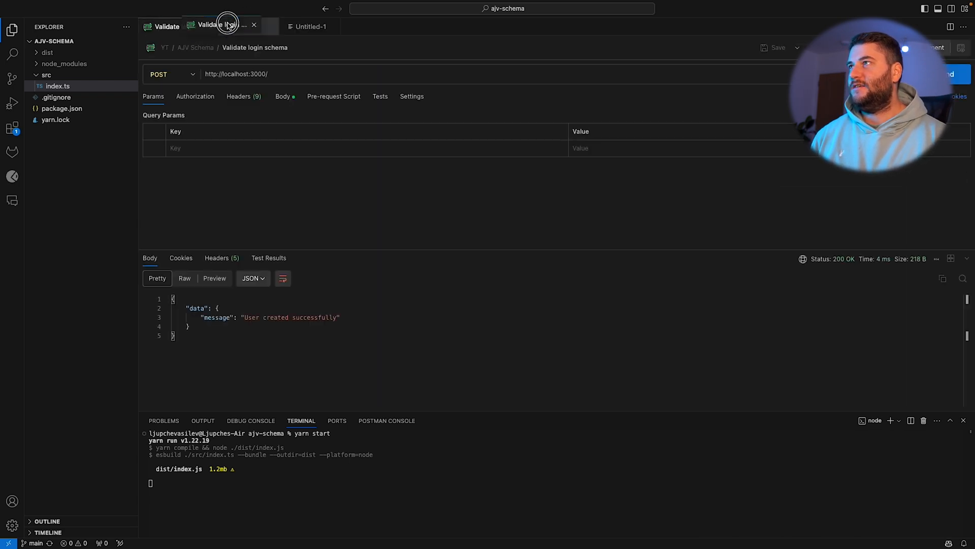
click(268, 73)
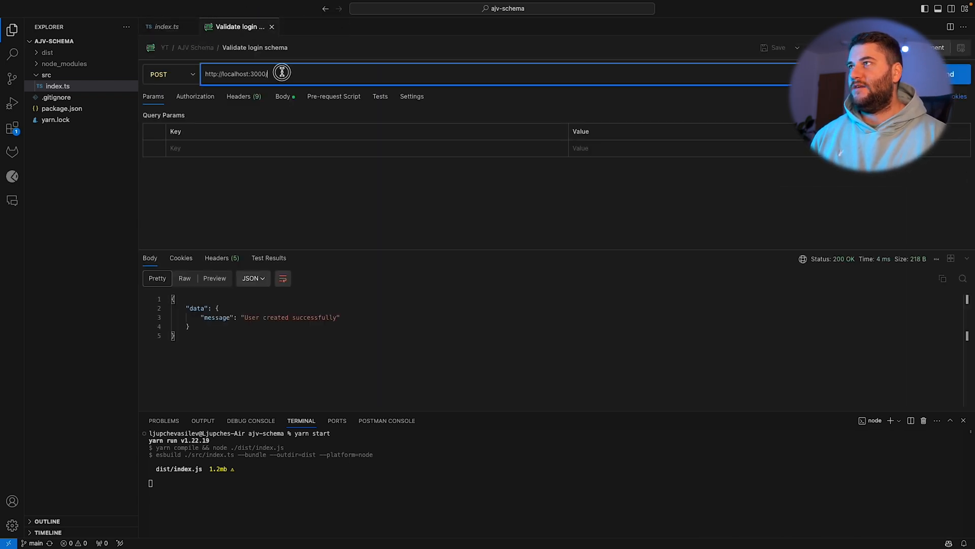
click(282, 96)
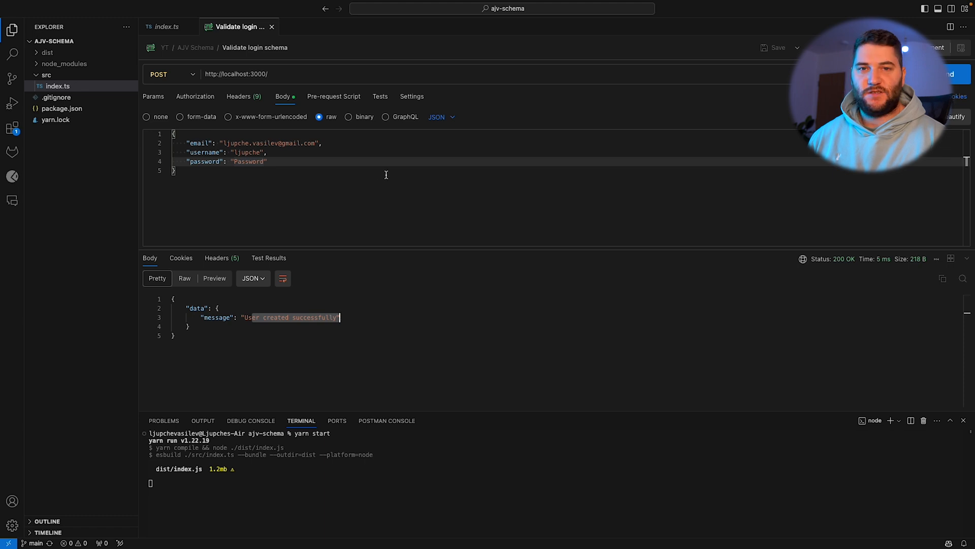
click(166, 26)
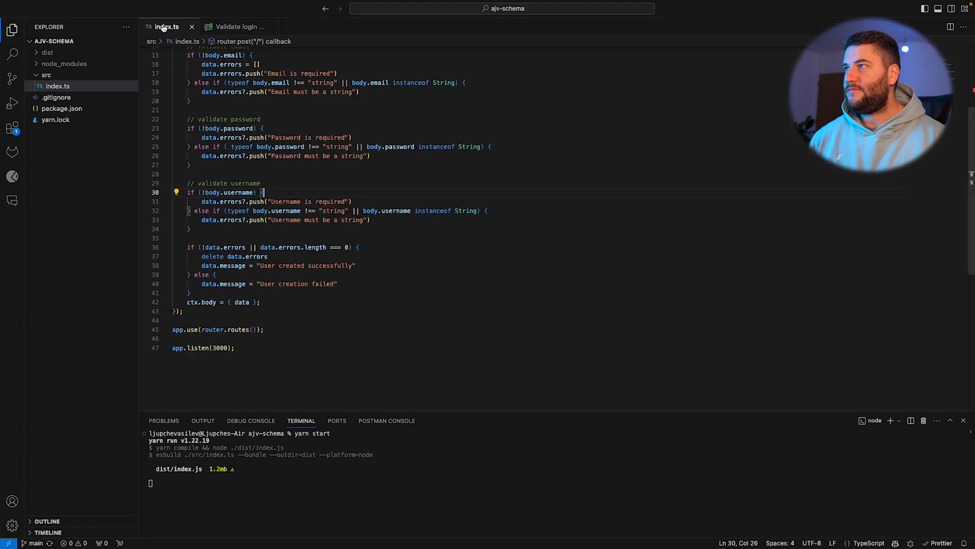
Step: Send it with username 123 and get the added "Username must be a string" error
click(240, 26)
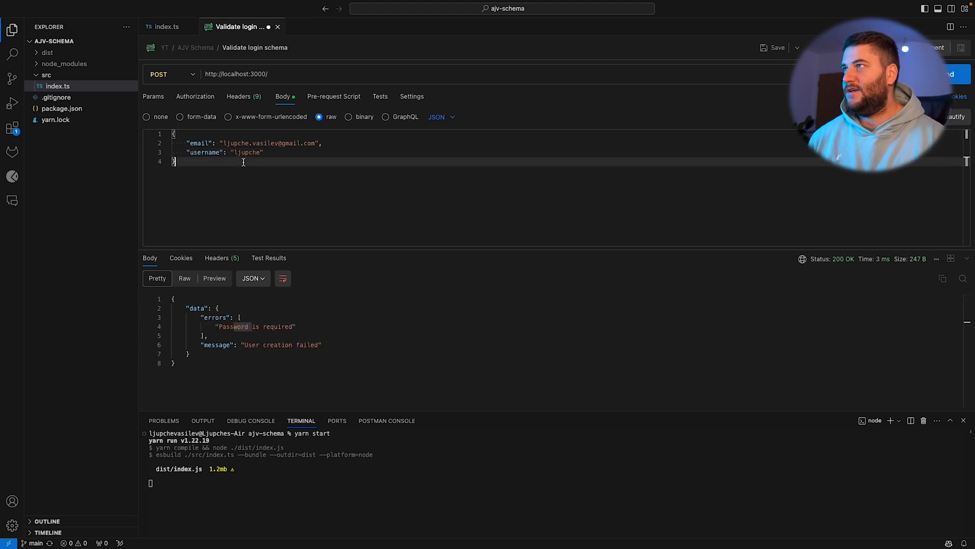
click(166, 26)
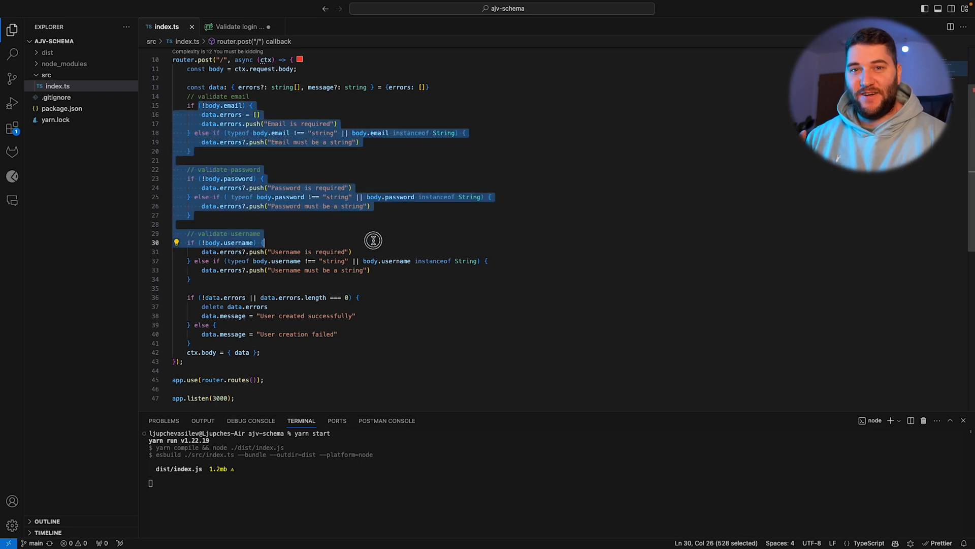
click(300, 177)
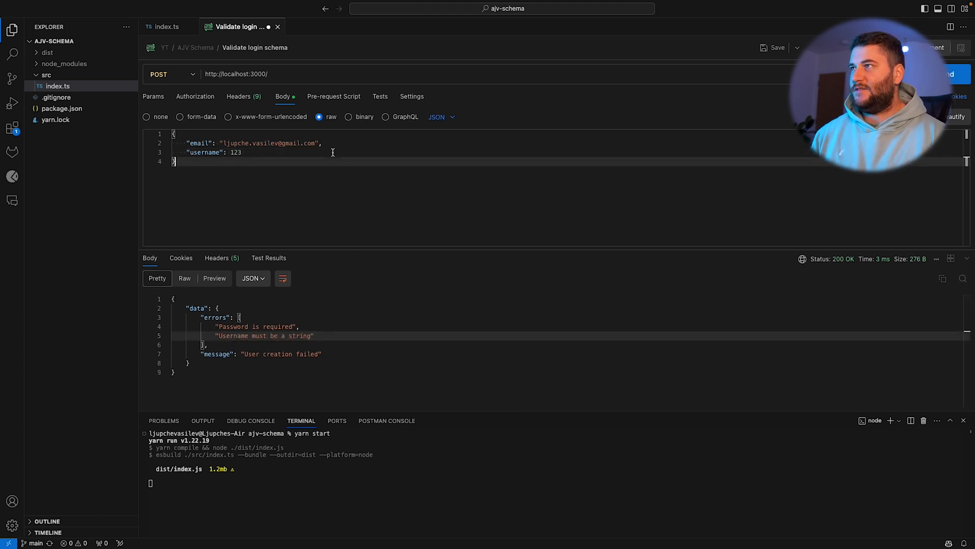
Step: Review index.ts's authValidation.verify call and the verify data parameter in validator.ts
click(165, 27)
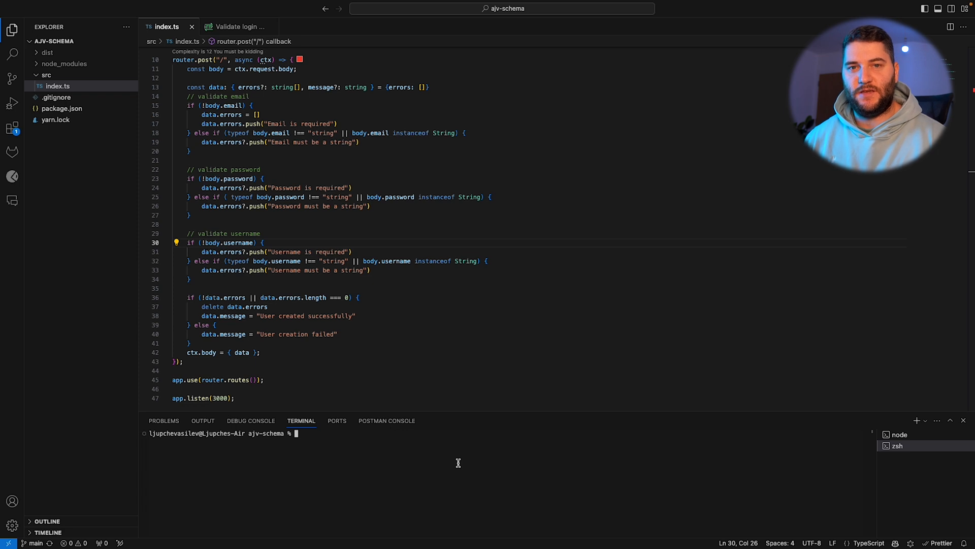
mouse_move(249, 84)
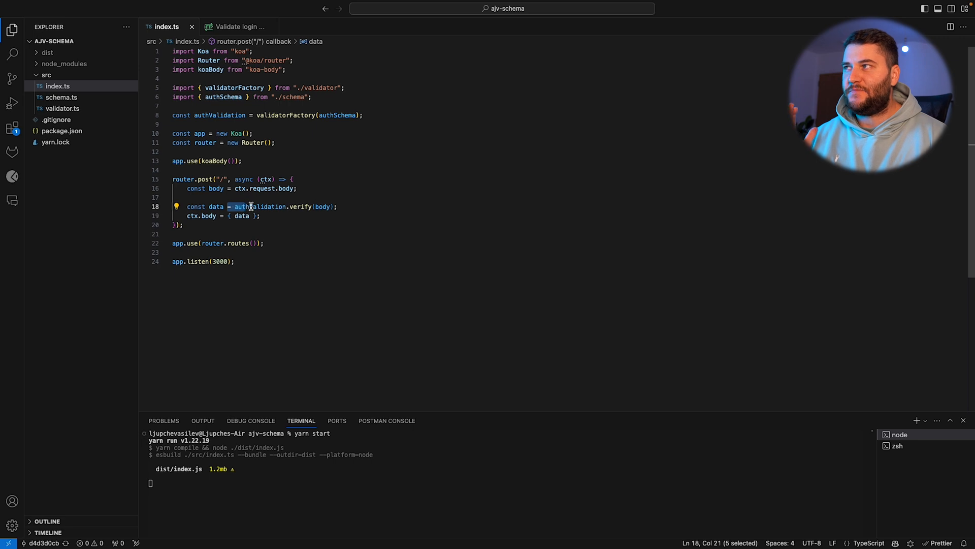
double_click(260, 206)
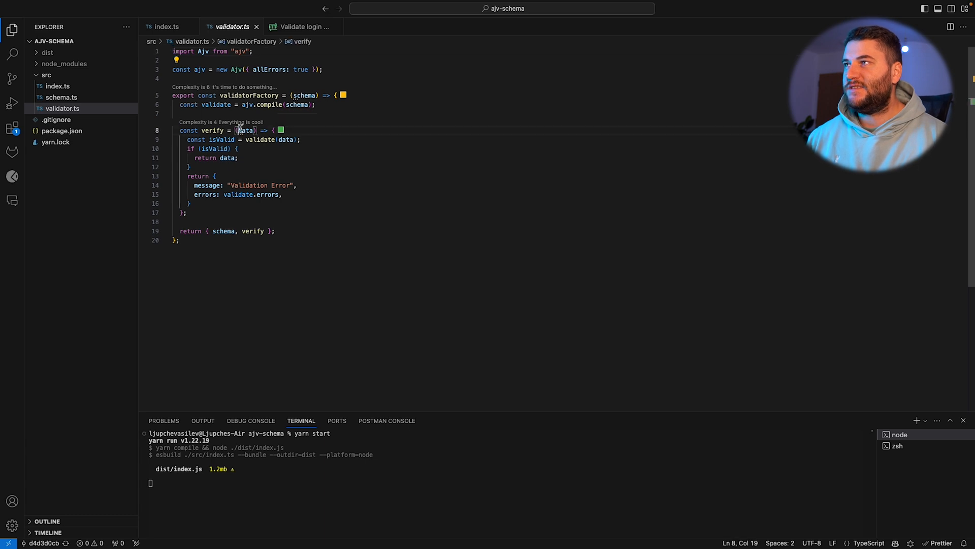
double_click(246, 130)
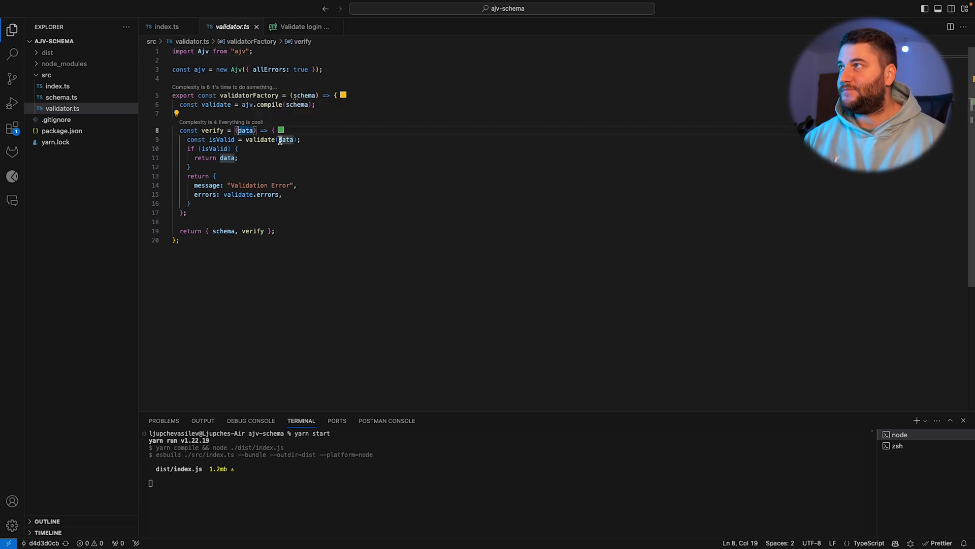
click(61, 97)
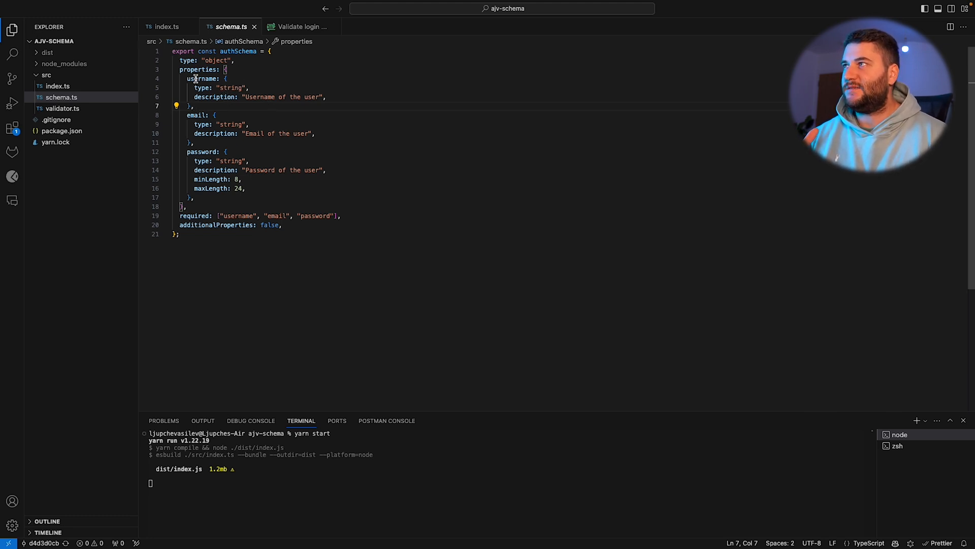
Step: Inspect authSchema's username, required and additionalProperties rules, then return to the validator code
double_click(201, 78)
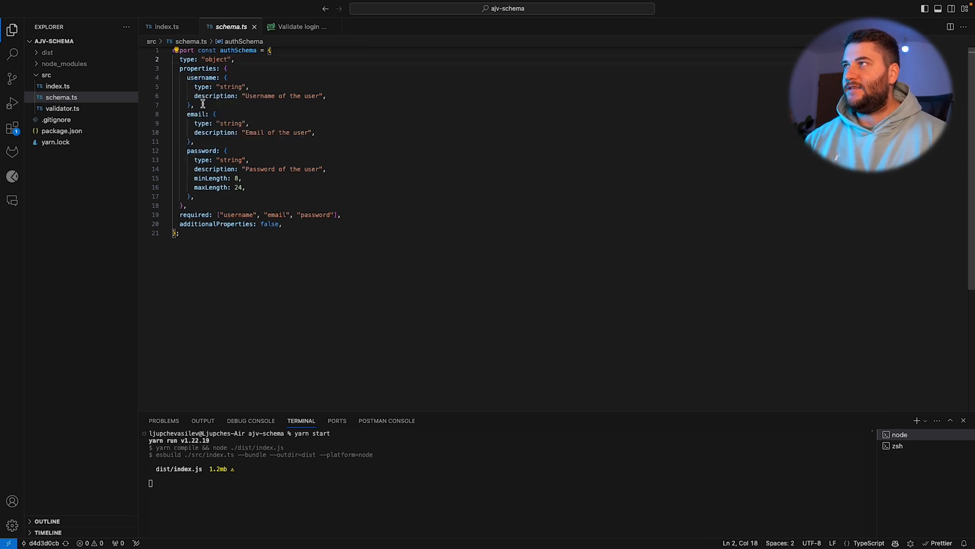
click(323, 95)
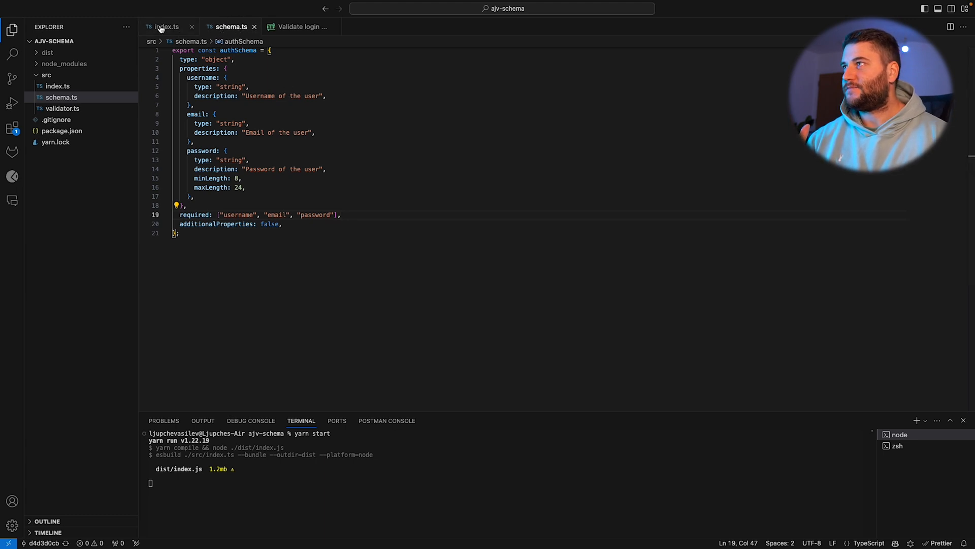
click(62, 109)
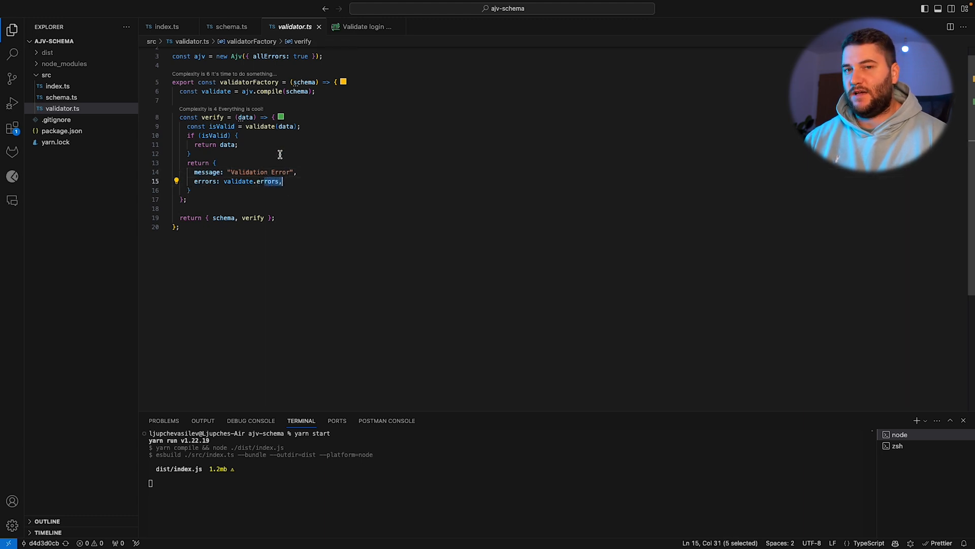
Step: Send a login body missing the password and receive the schema's required error
click(366, 26)
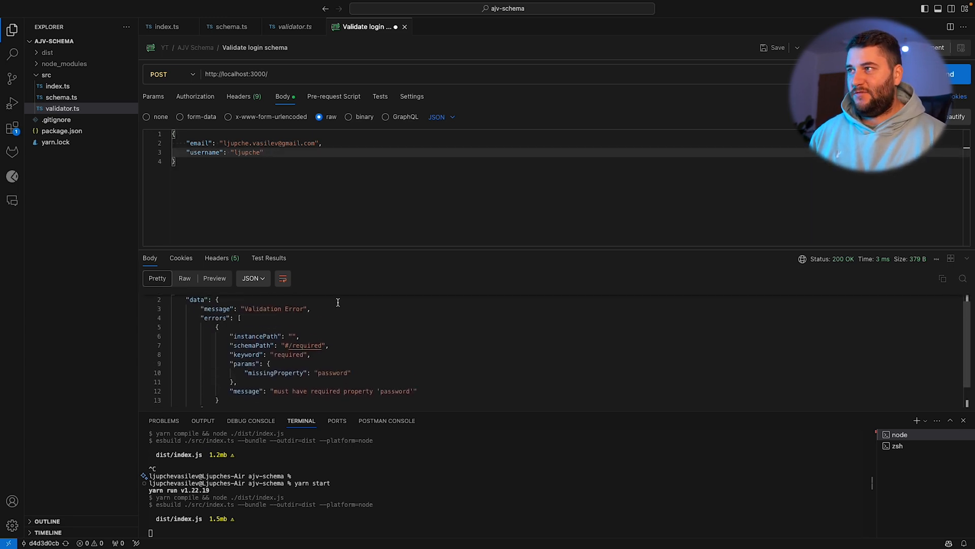
scroll(down, 3)
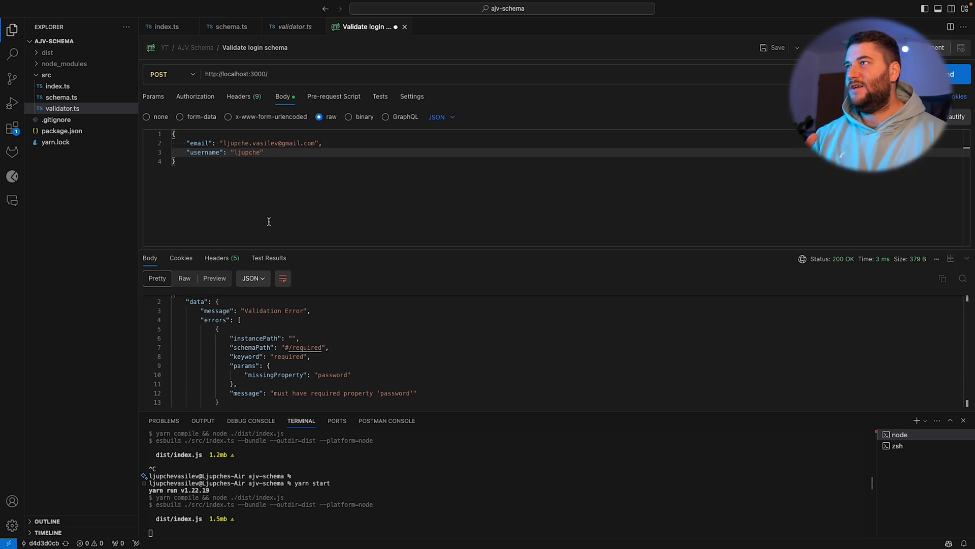
double_click(287, 357)
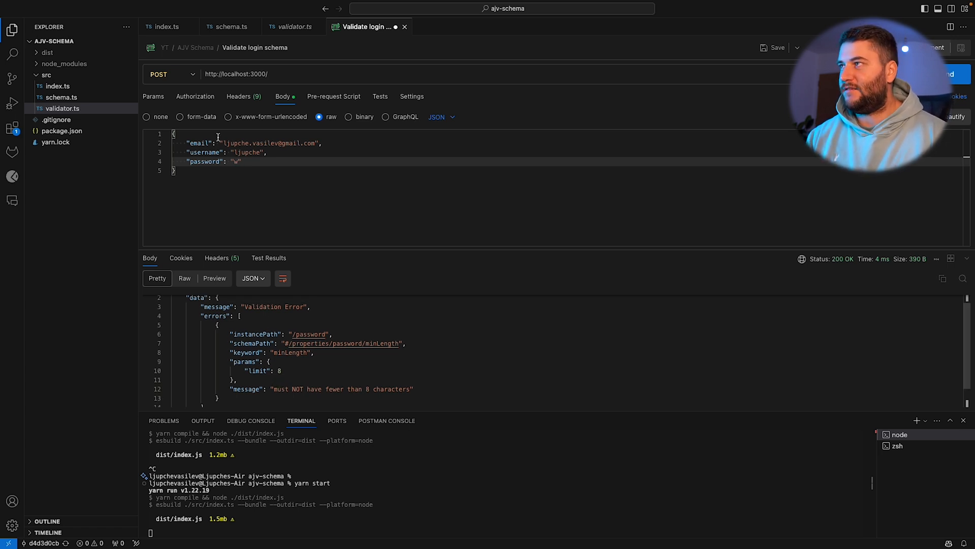
text(Password of the user",)
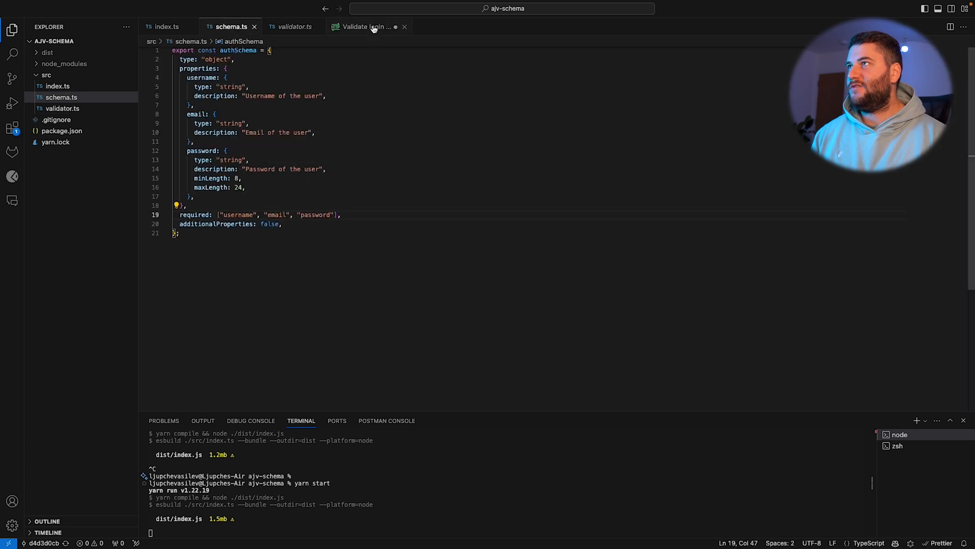
Step: Send too-short and too-long passwords and receive the minLength and maxLength errors
click(366, 26)
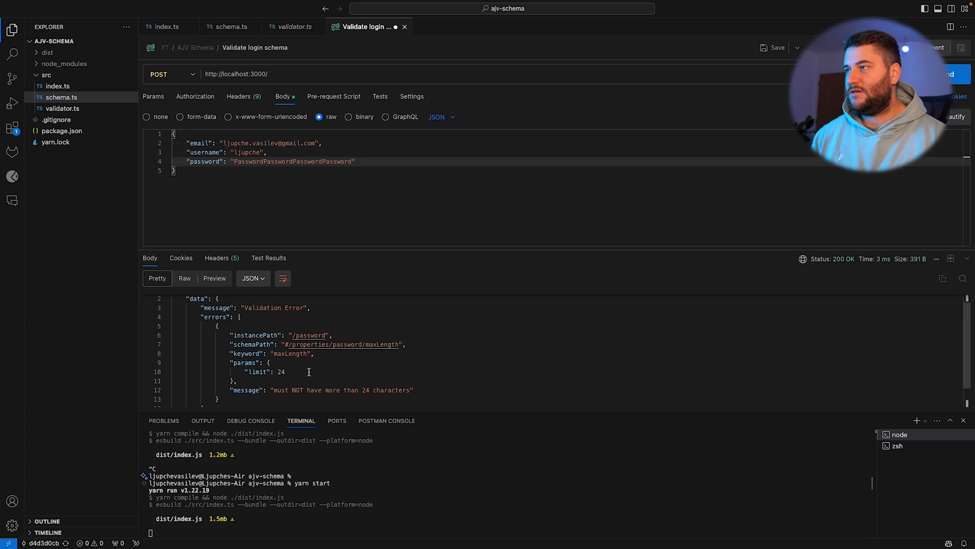
scroll(down, 3)
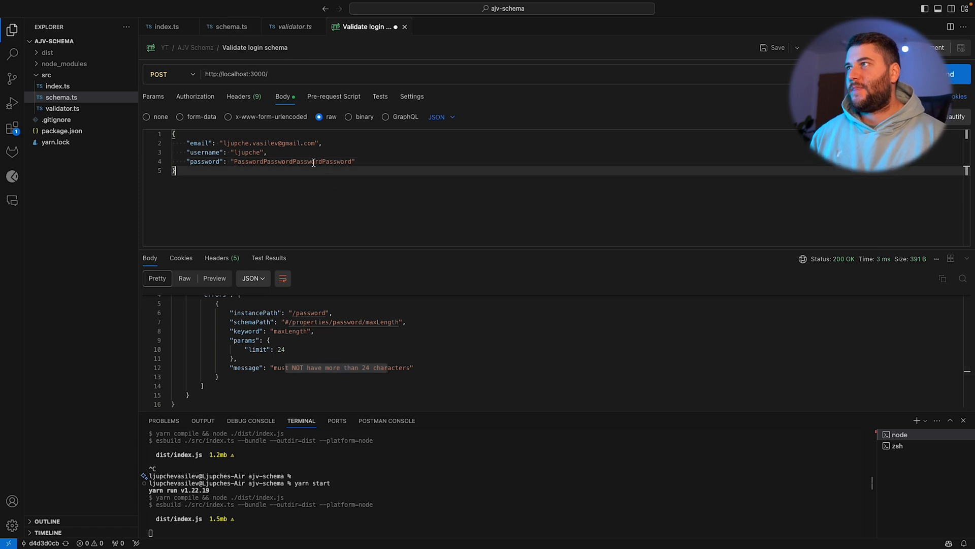
text(123)
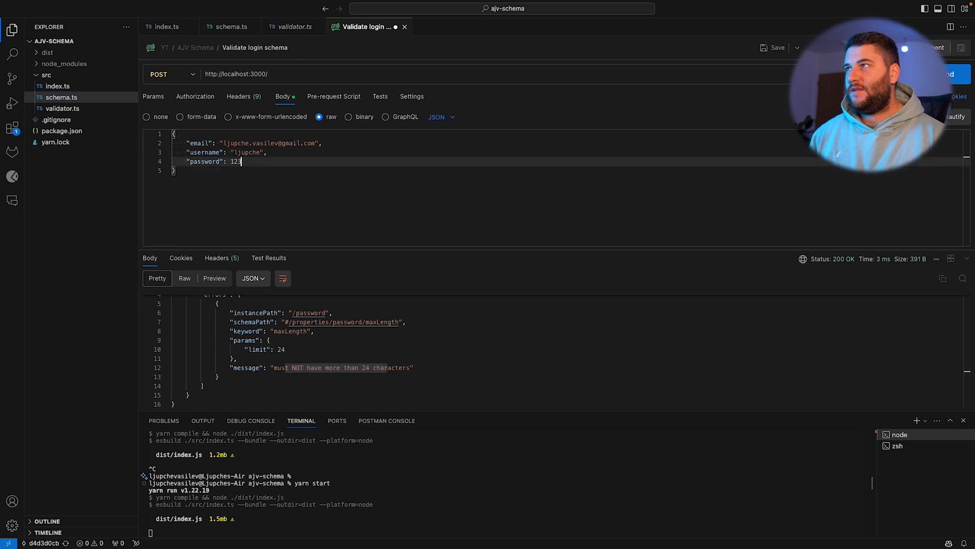
Step: Review the validator factory in validator.ts and return to the login auth schema file
click(294, 26)
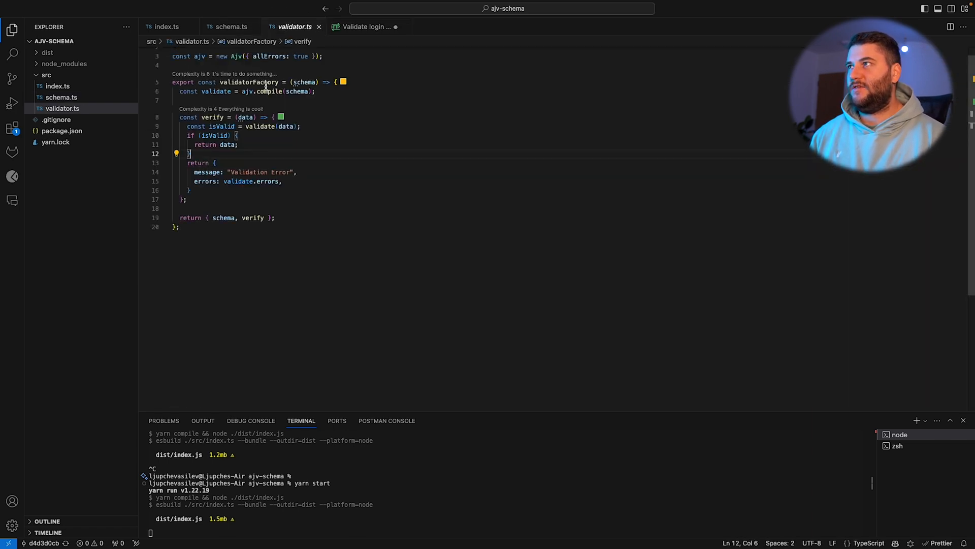
click(232, 26)
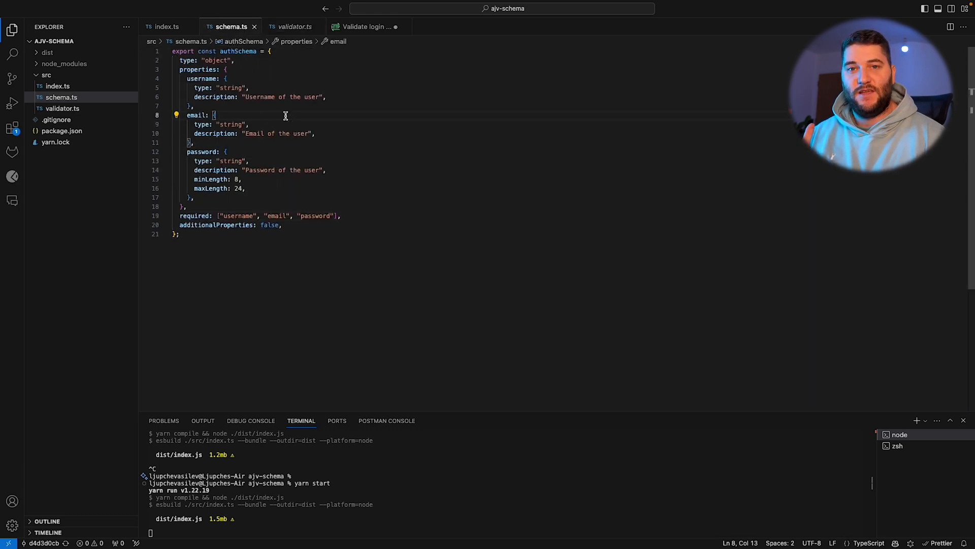
click(292, 26)
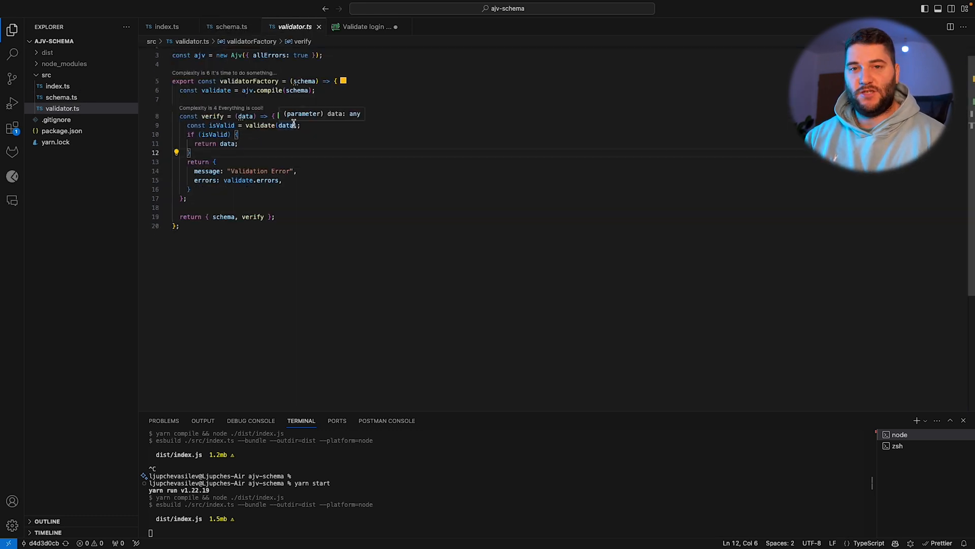
mouse_move(339, 167)
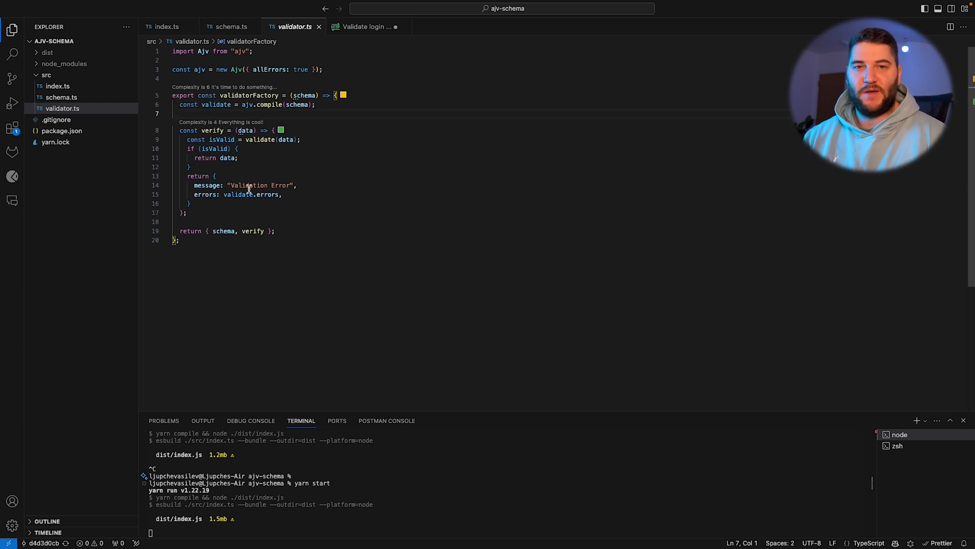
mouse_move(264, 130)
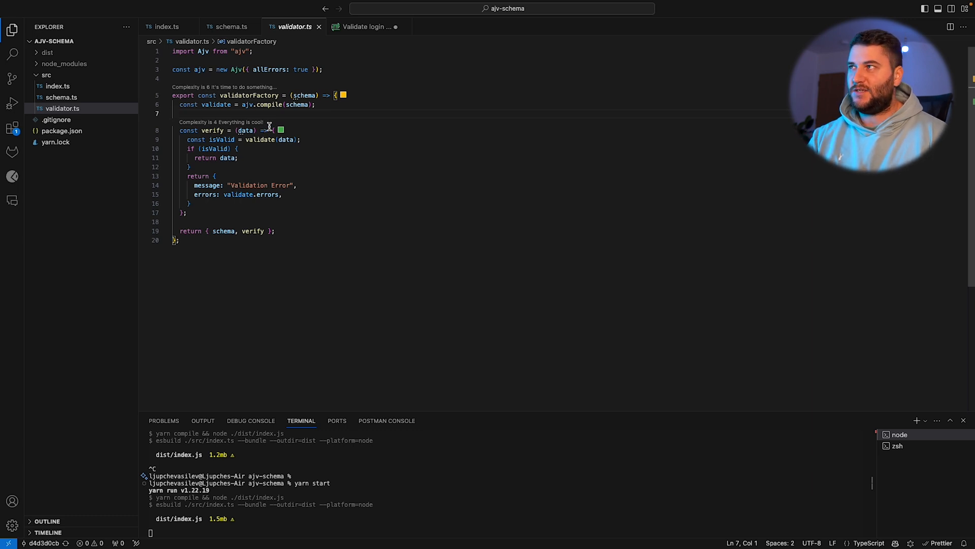
scroll(down, 3)
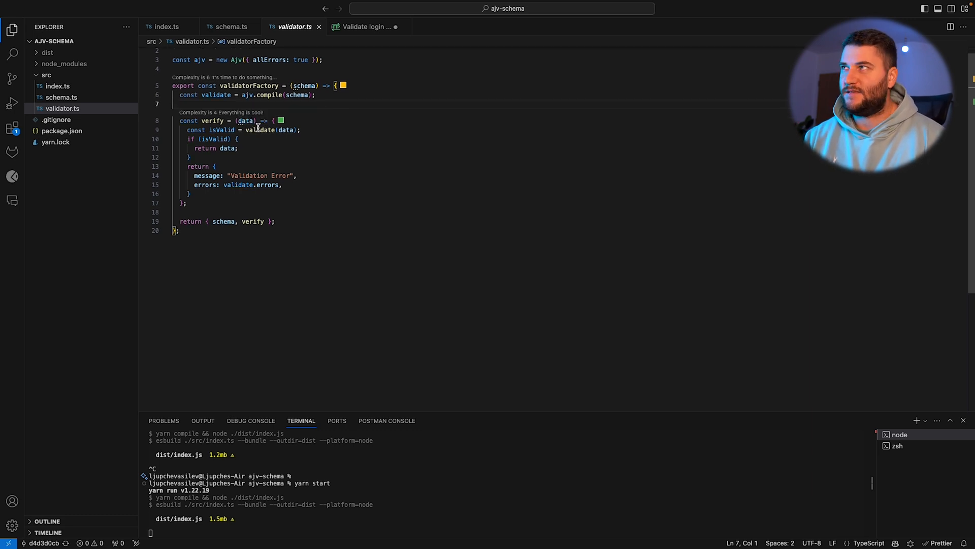
click(230, 26)
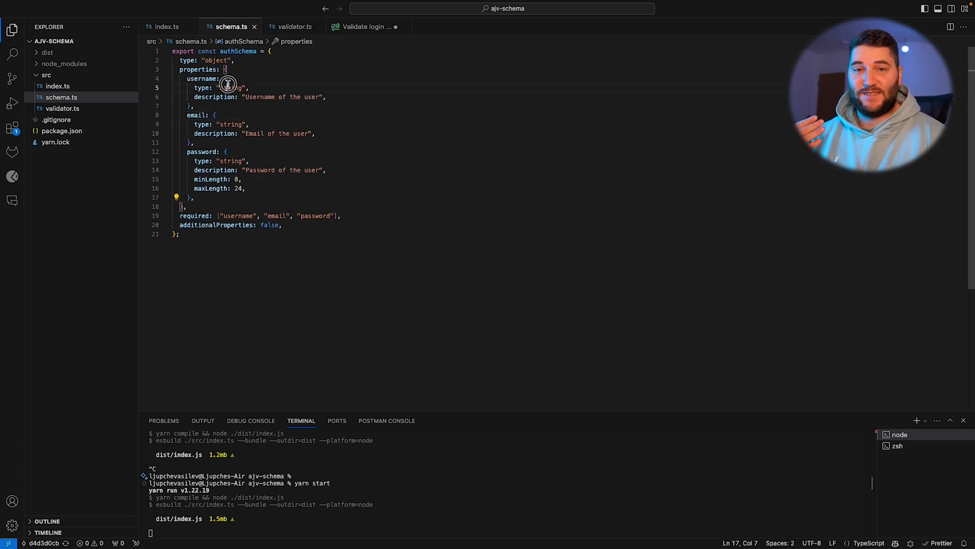
click(311, 133)
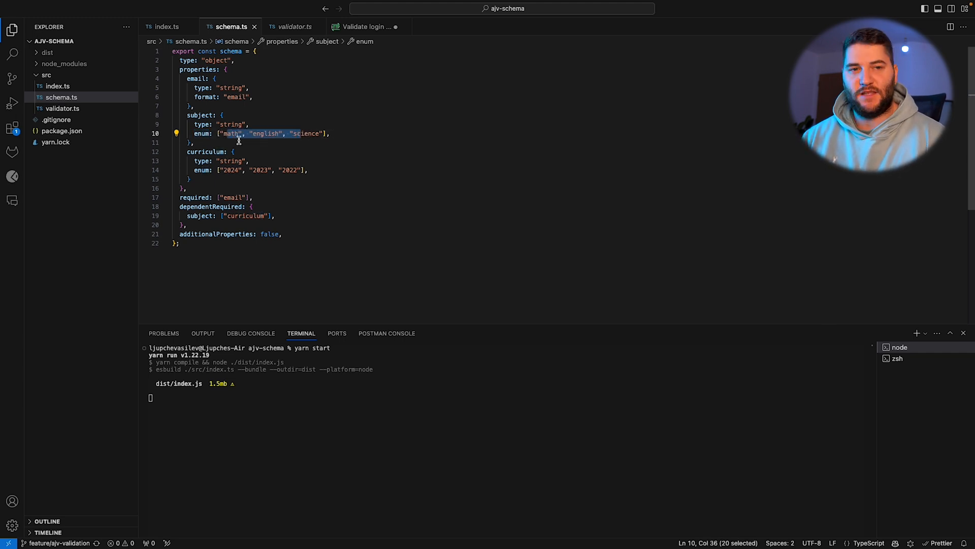
mouse_move(229, 143)
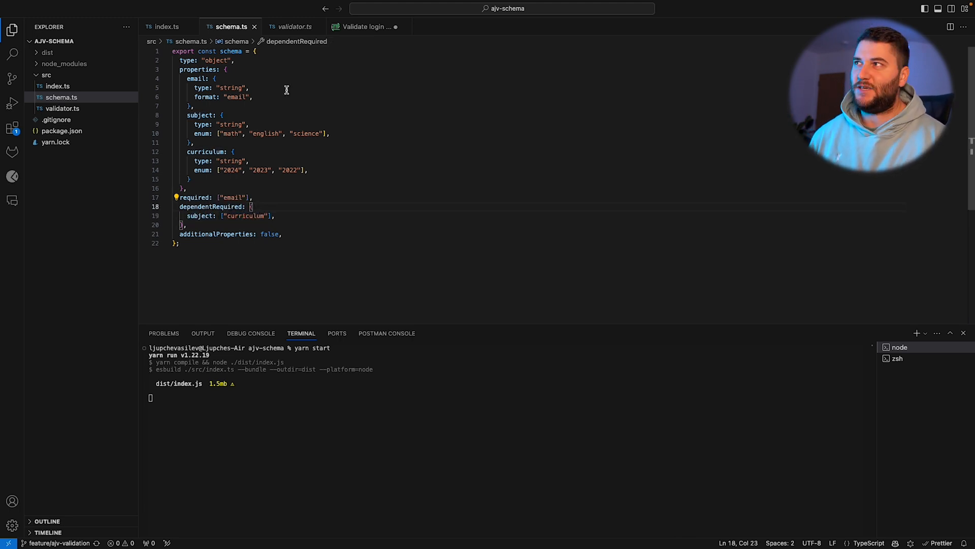
Step: Send a body with subject math and no curriculum, getting the dependentRequired error
click(364, 26)
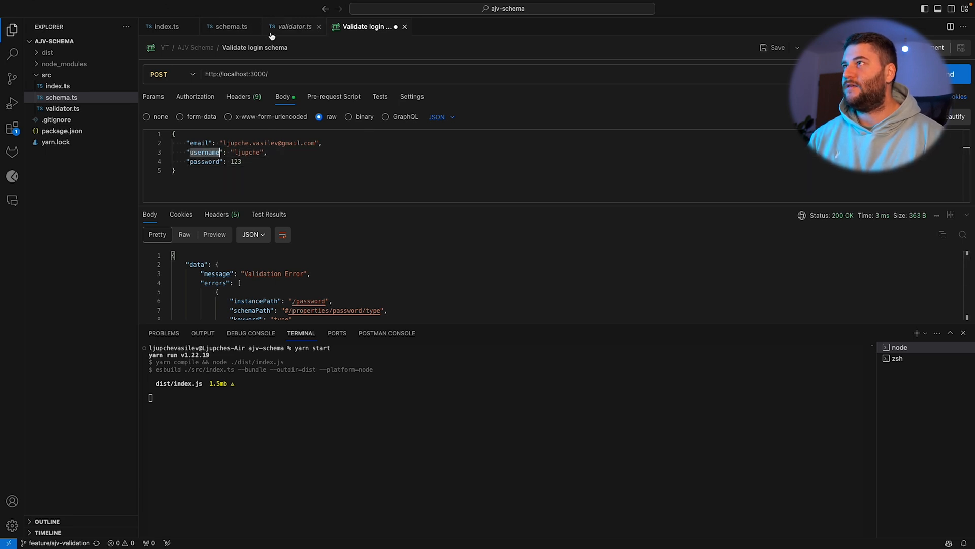
text(subject)
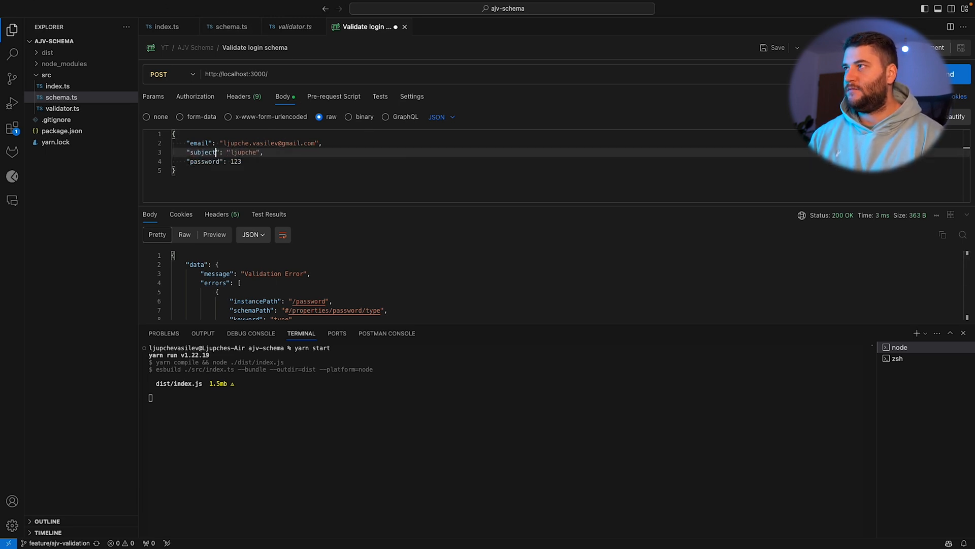
double_click(243, 152)
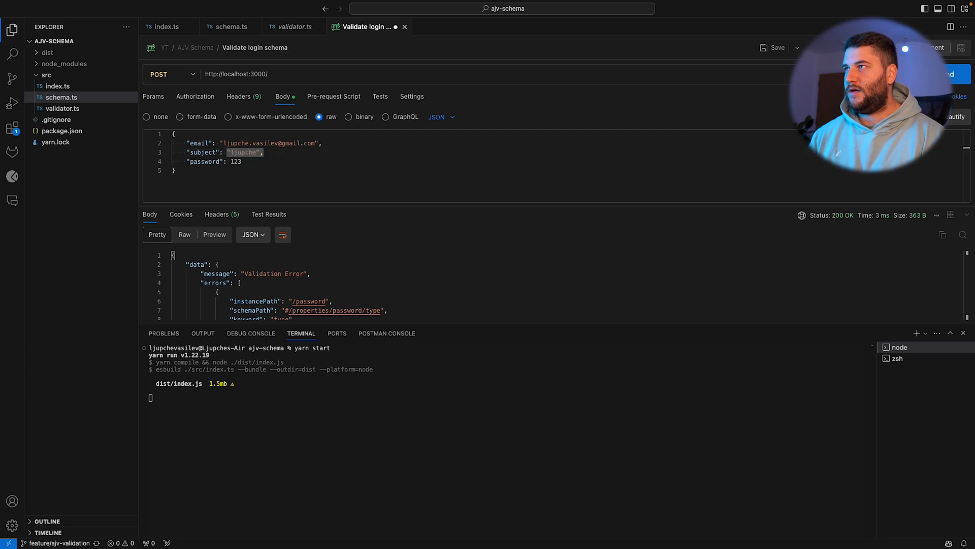
text(math)
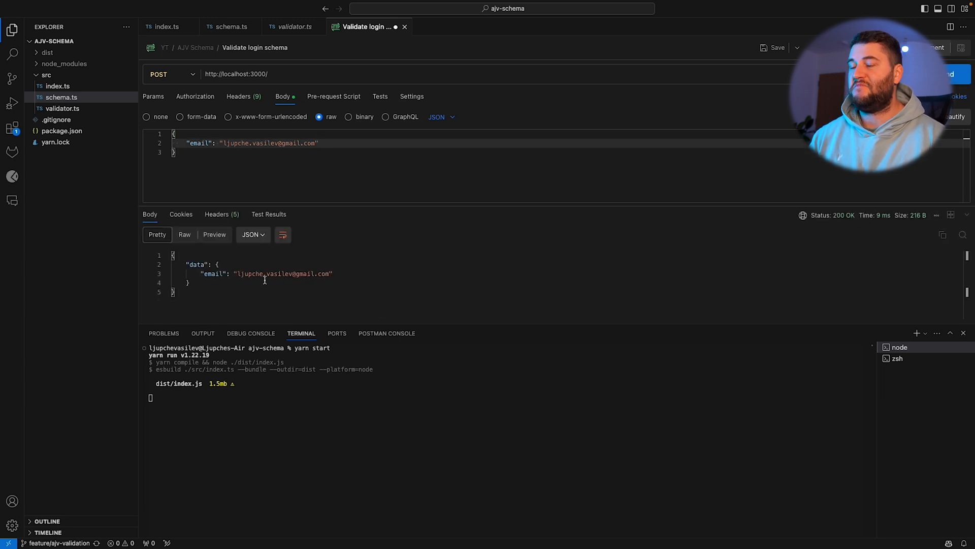
text("subject": "math")
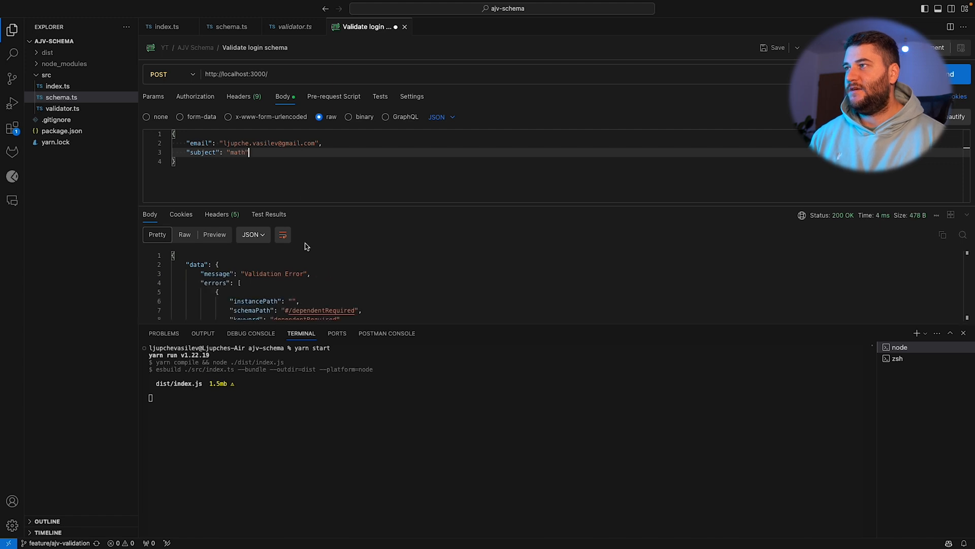
Step: Add curriculum, see a bad value fail the enum and 2024 pass validation
scroll(down, 3)
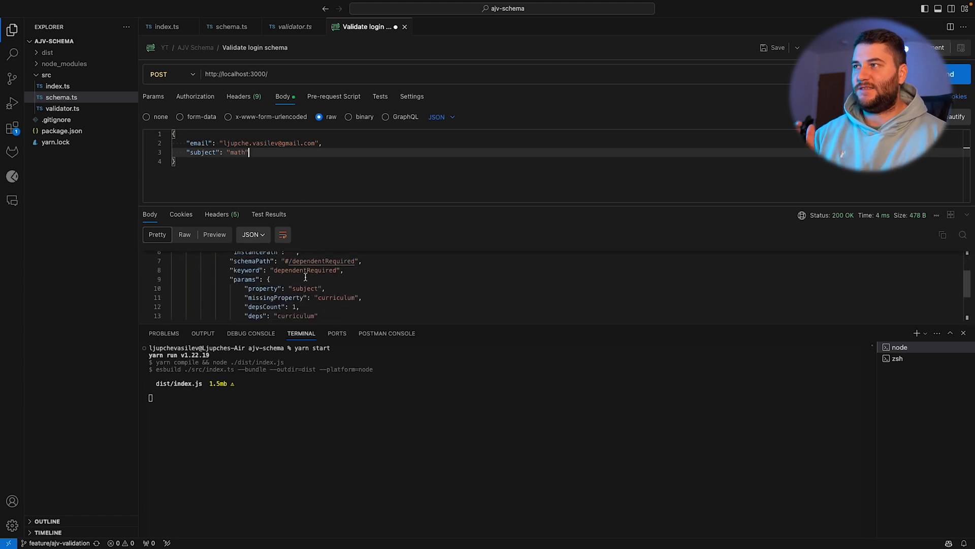
scroll(down, 3)
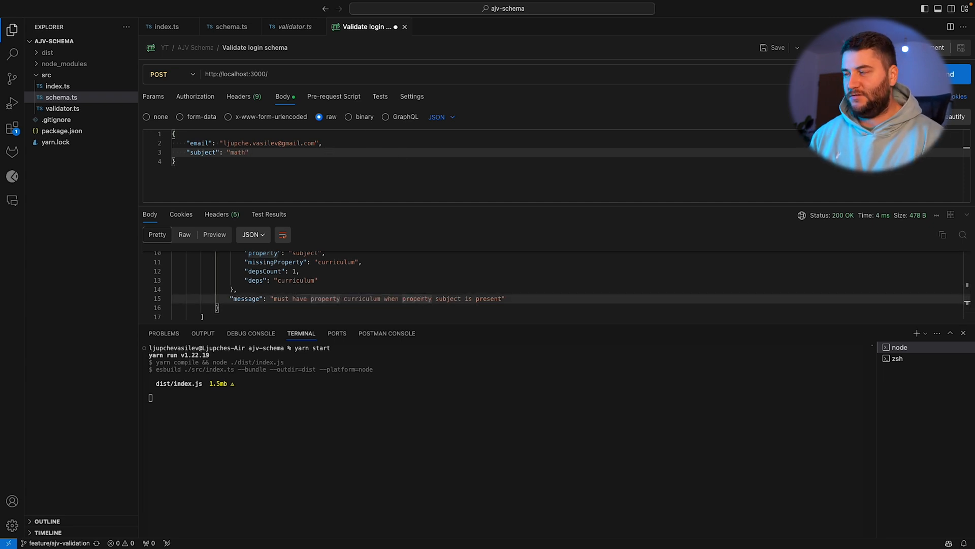
text("curriculum": "qwe)
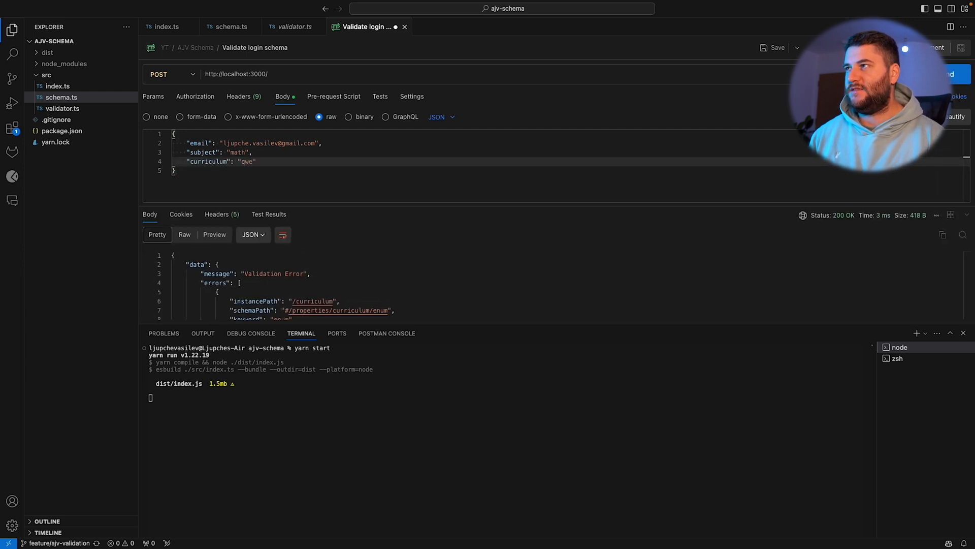
scroll(down, 3)
text(2024)
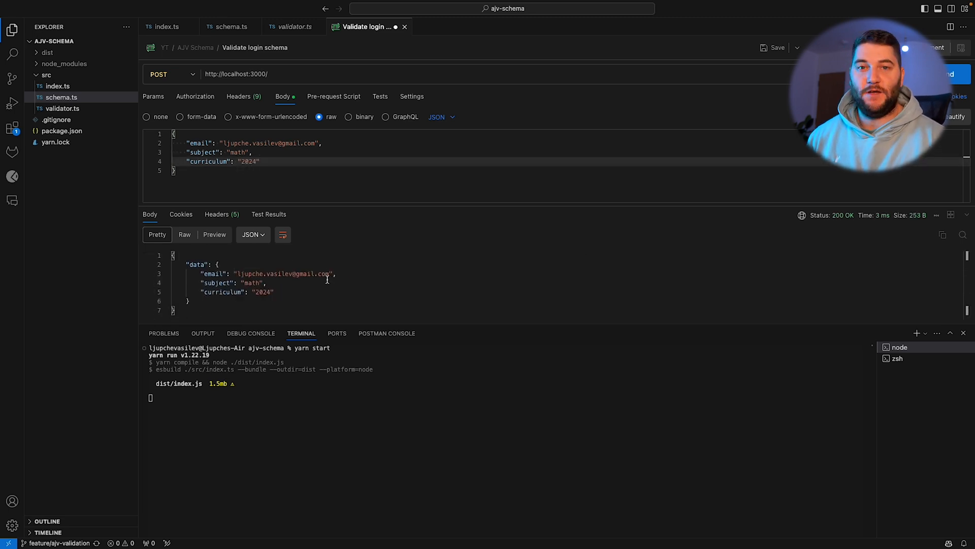
click(231, 26)
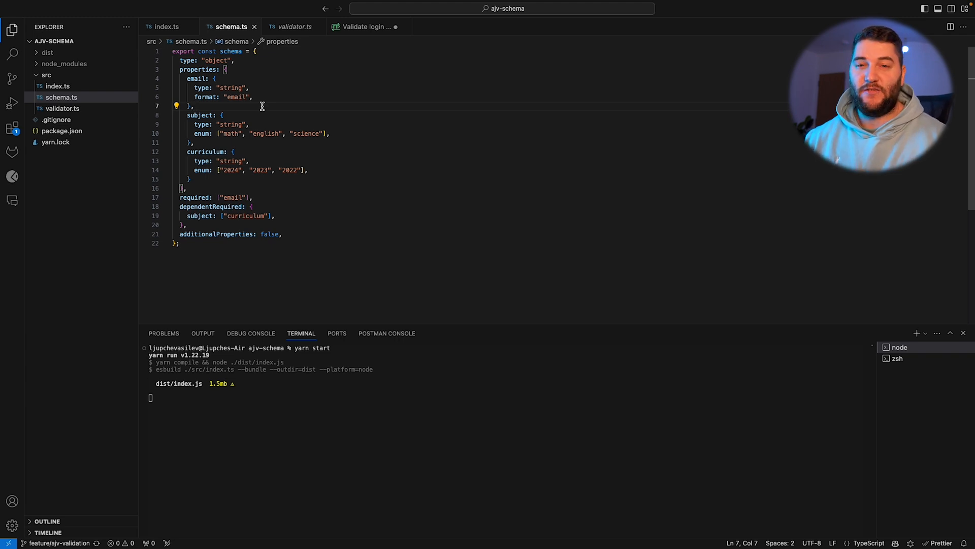
mouse_move(277, 93)
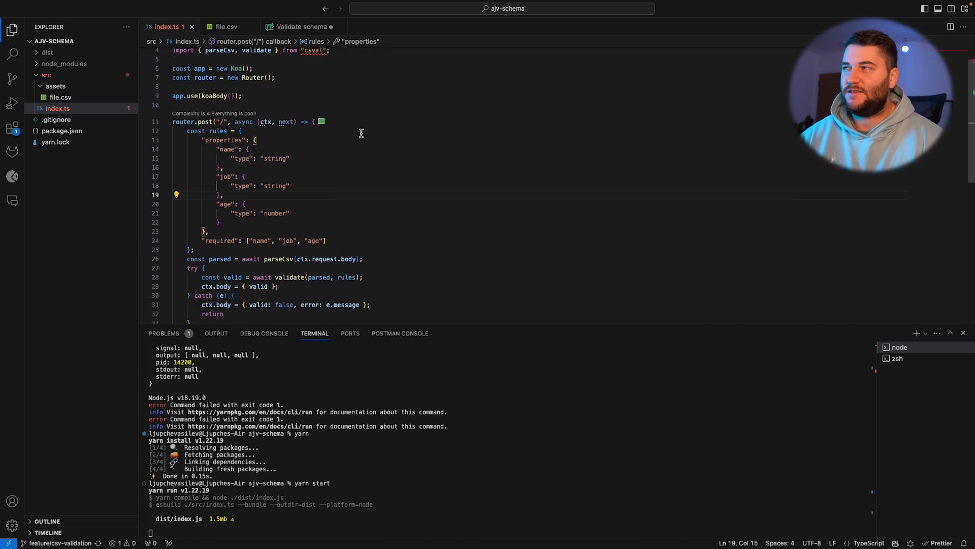
Step: Review the CSV validation route's valid response and open the sample file.csv
scroll(down, 3)
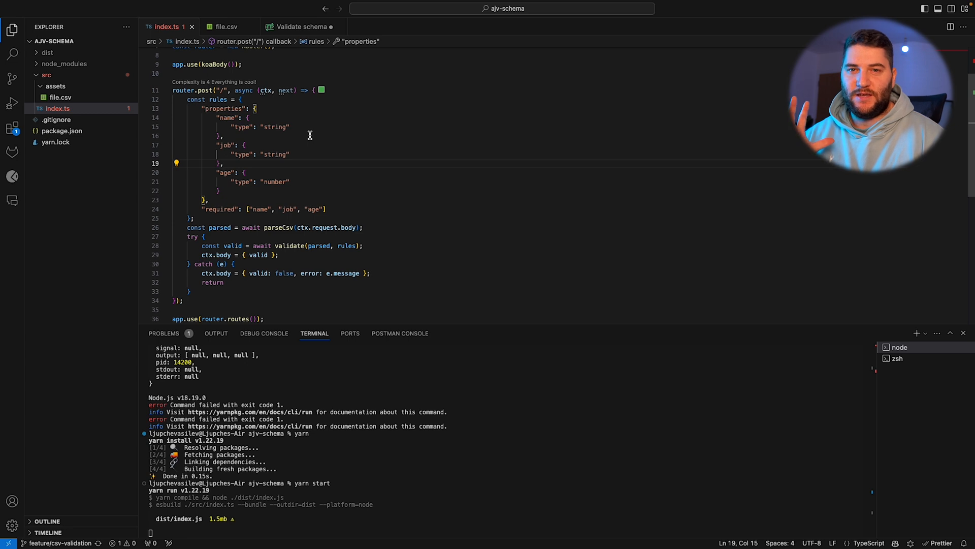
scroll(down, 3)
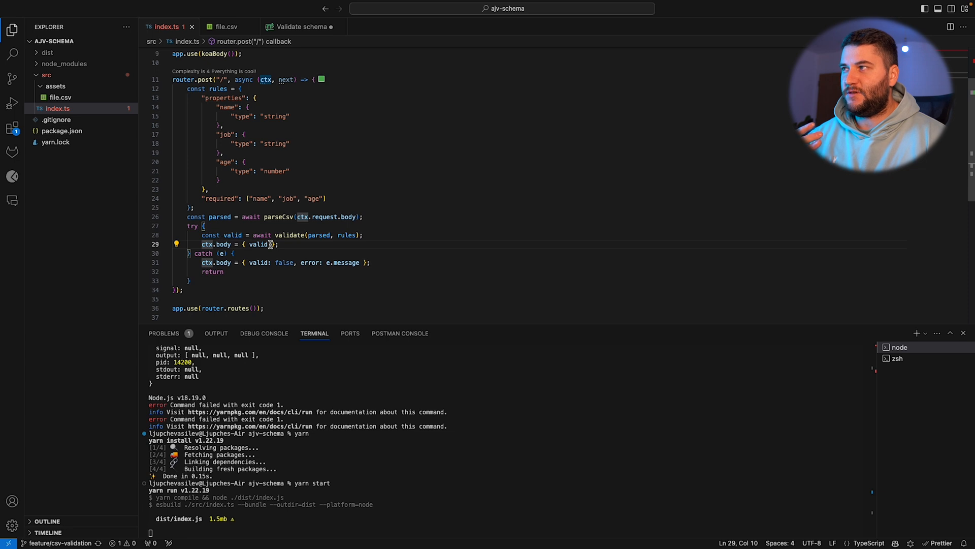
double_click(258, 244)
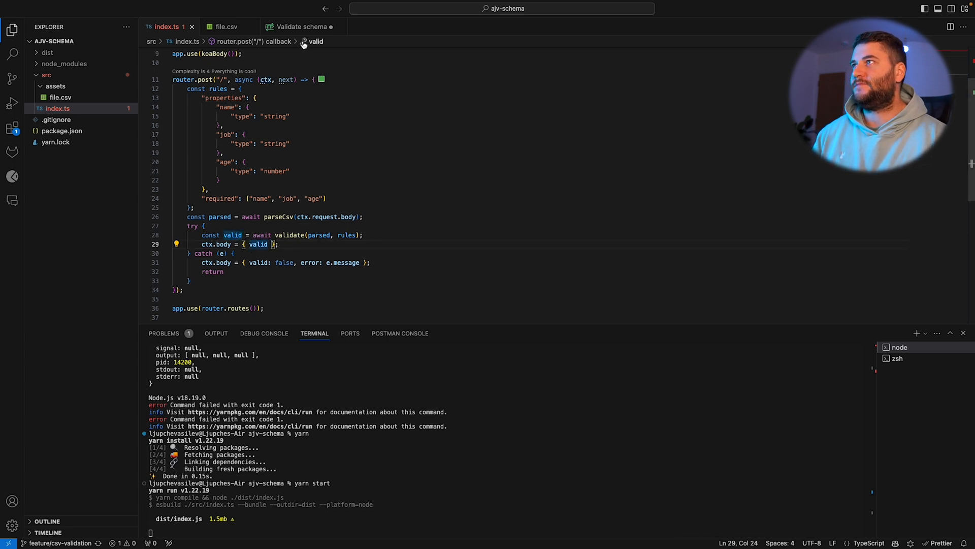
click(228, 26)
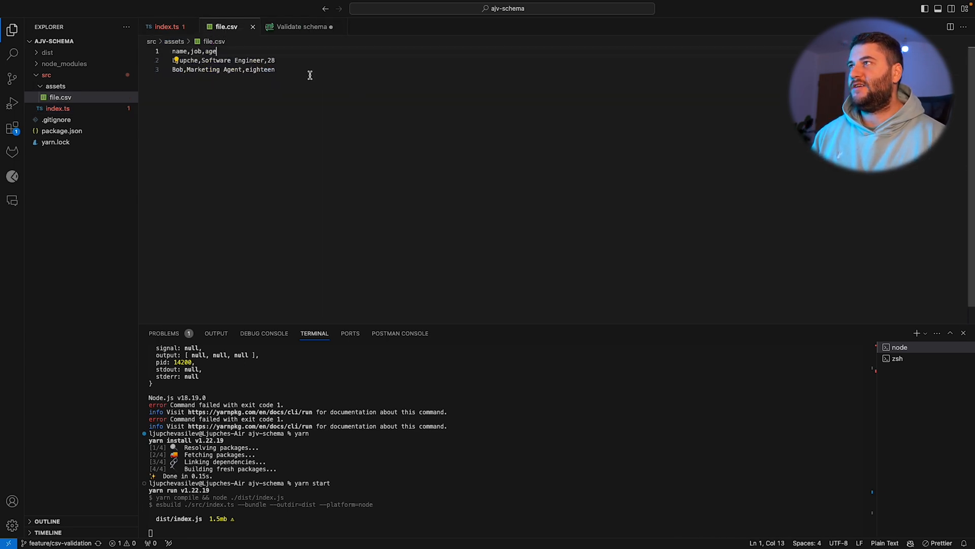
Step: Replace Bob's age "eighteen" with 30 in file.csv and return to the CSV validation request
double_click(216, 60)
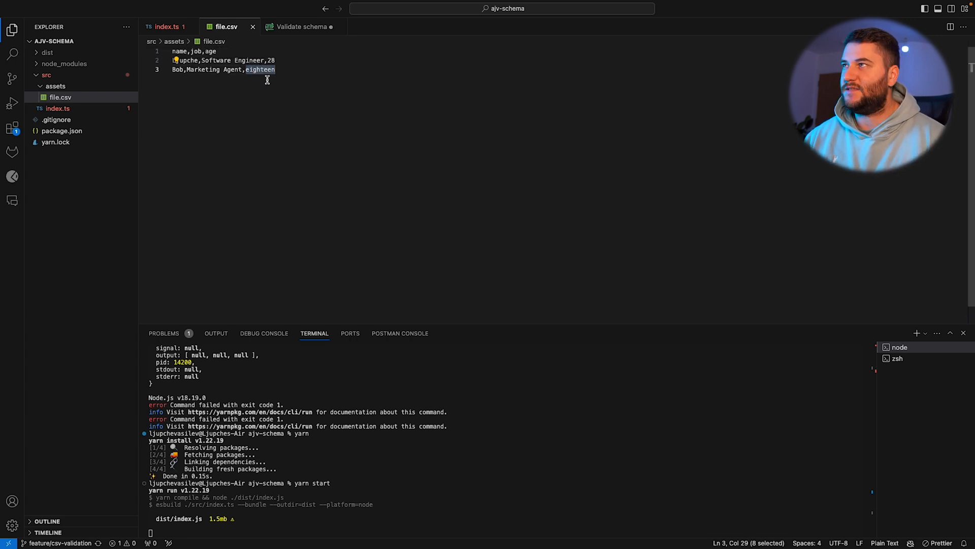
click(303, 26)
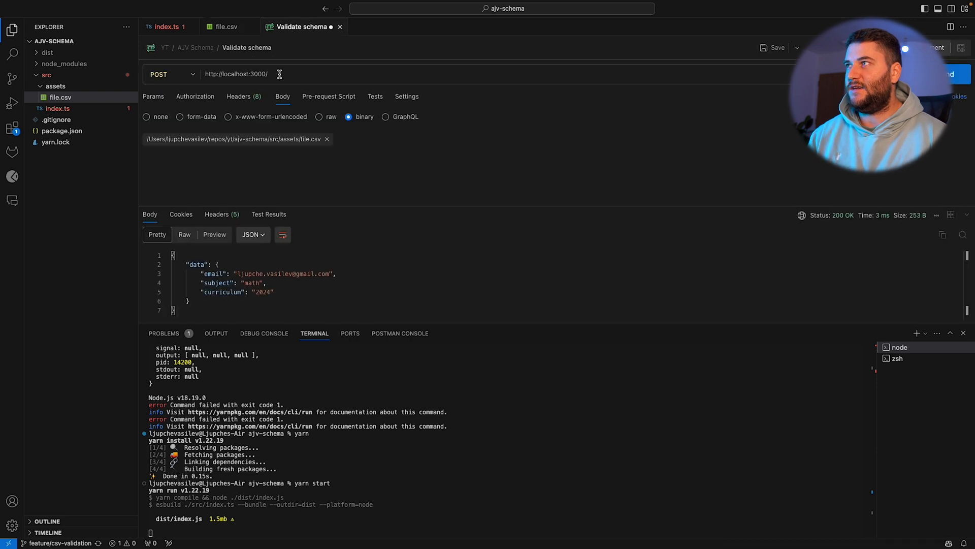
click(948, 75)
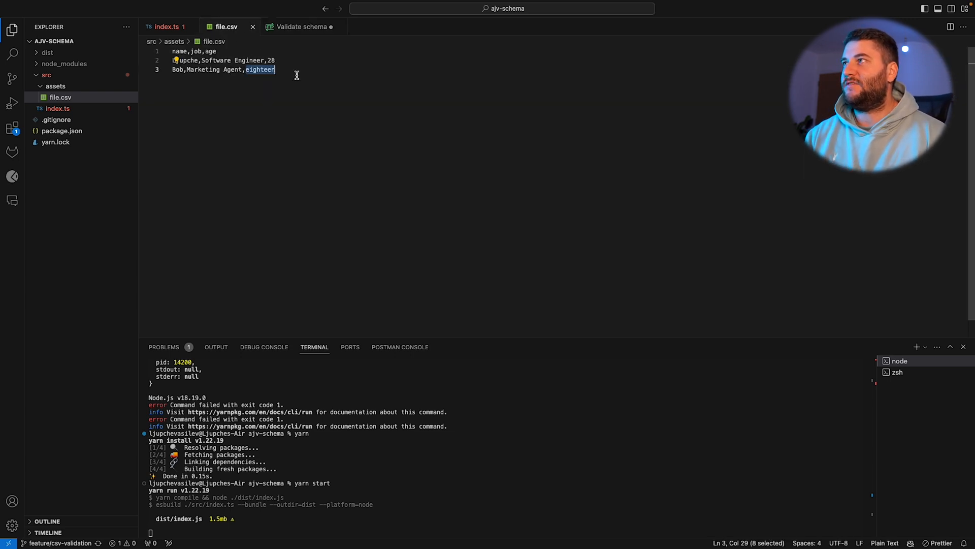
text(30)
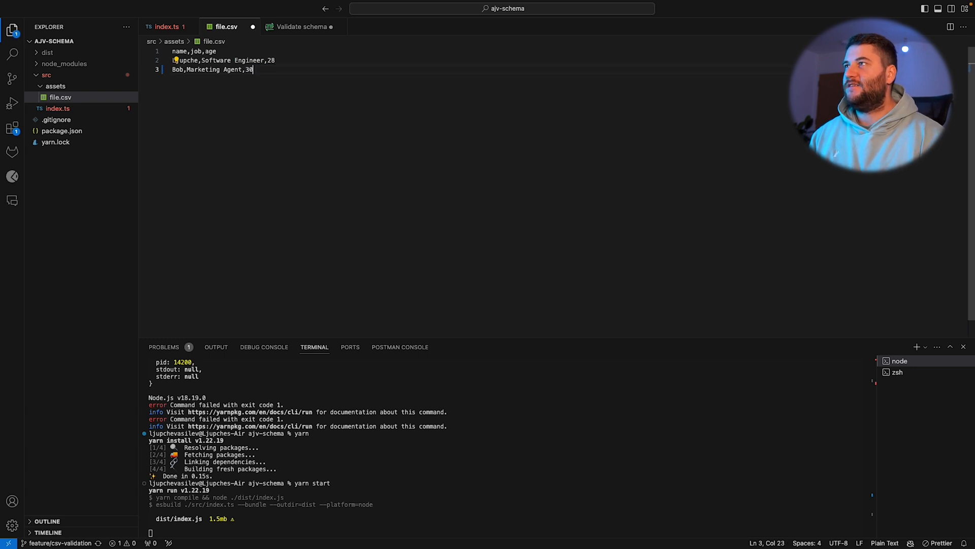
click(302, 26)
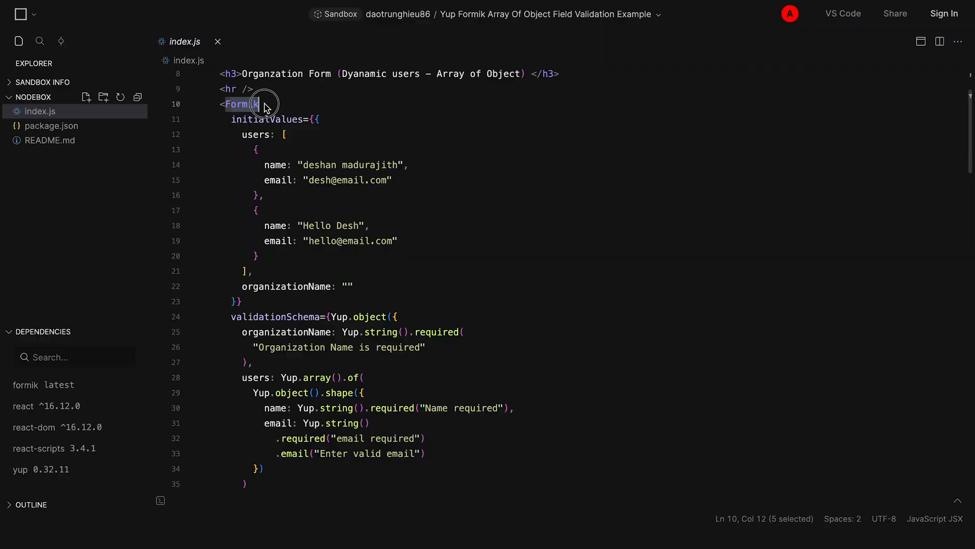
Step: Enter the malformed email 'deshemailcom' in the first user field so the preview shows 'Enter valid email'
drag(264, 104, 235, 301)
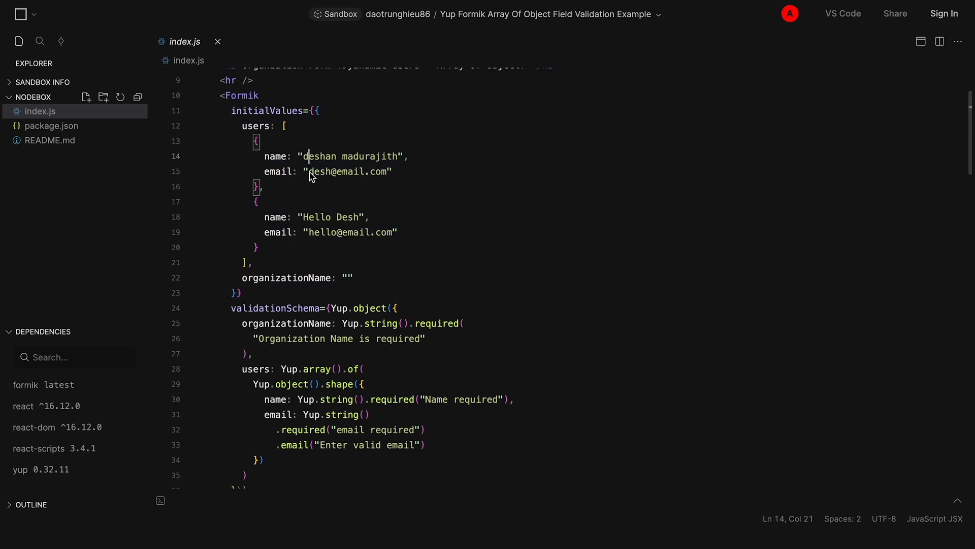
scroll(down, 3)
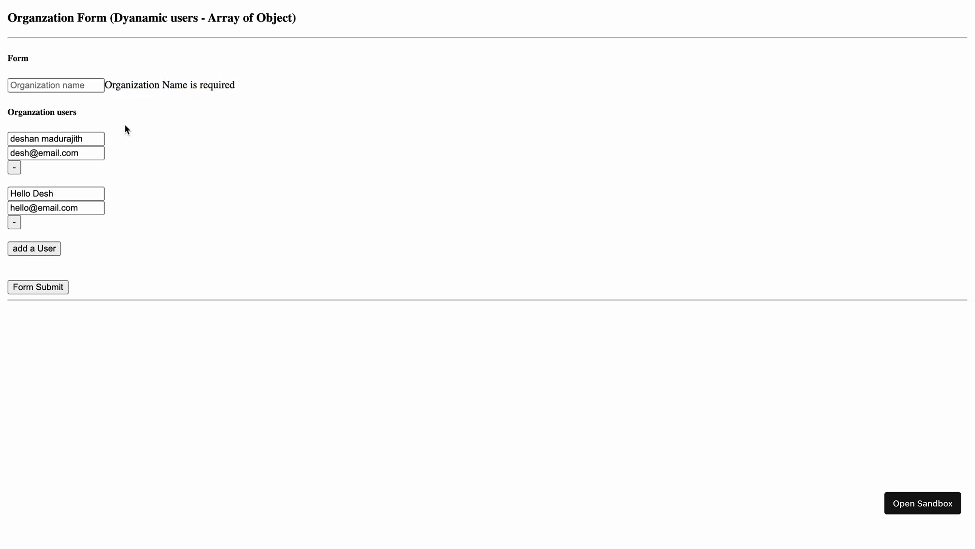
text(deshemailcom)
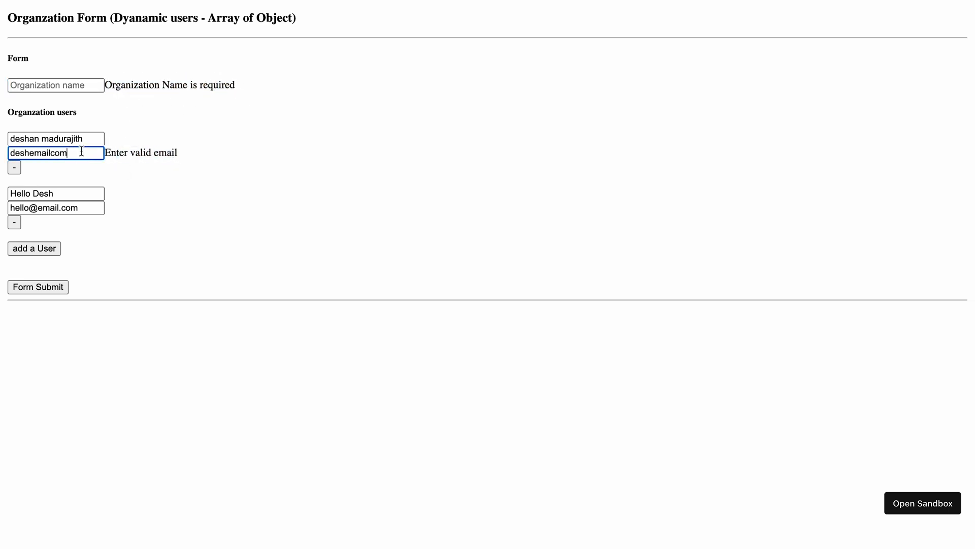